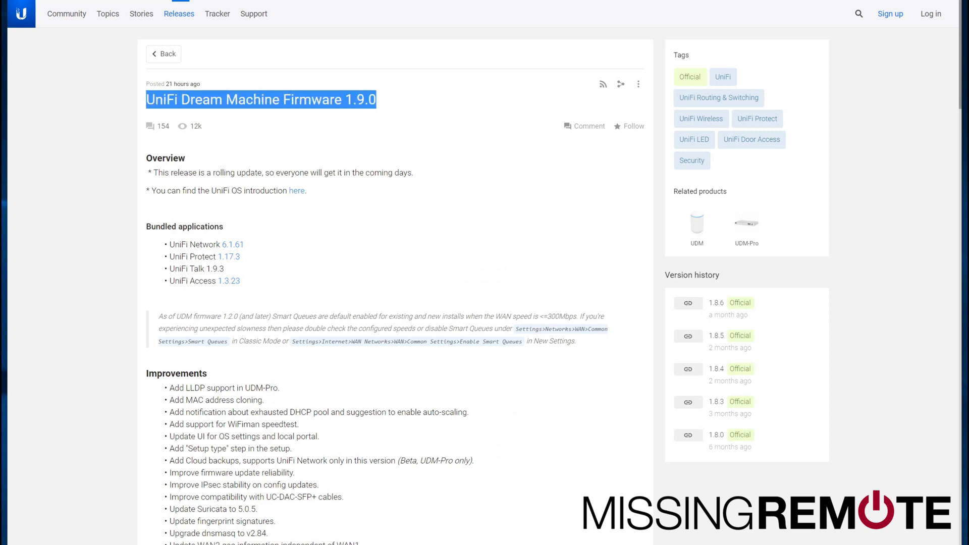
pyautogui.moveTo(430, 438)
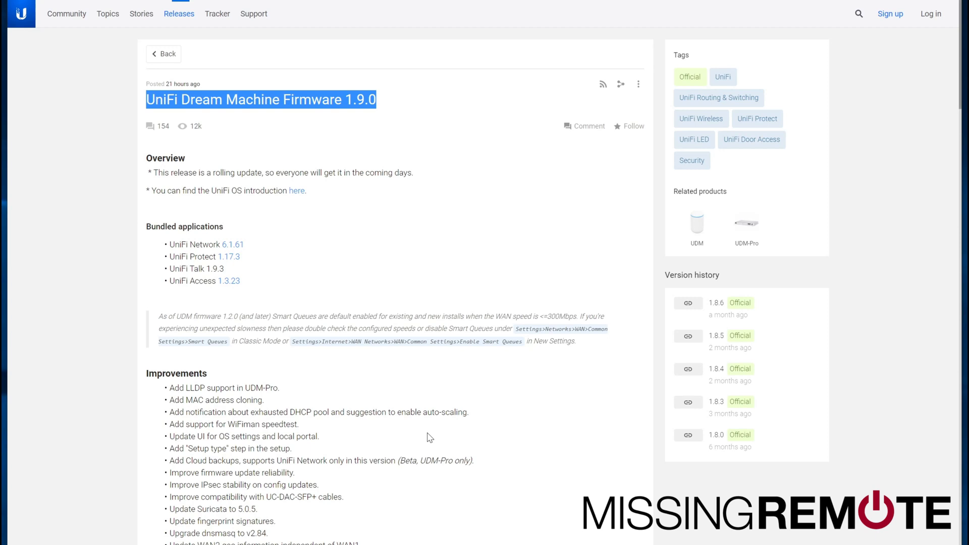
pyautogui.moveTo(698, 227)
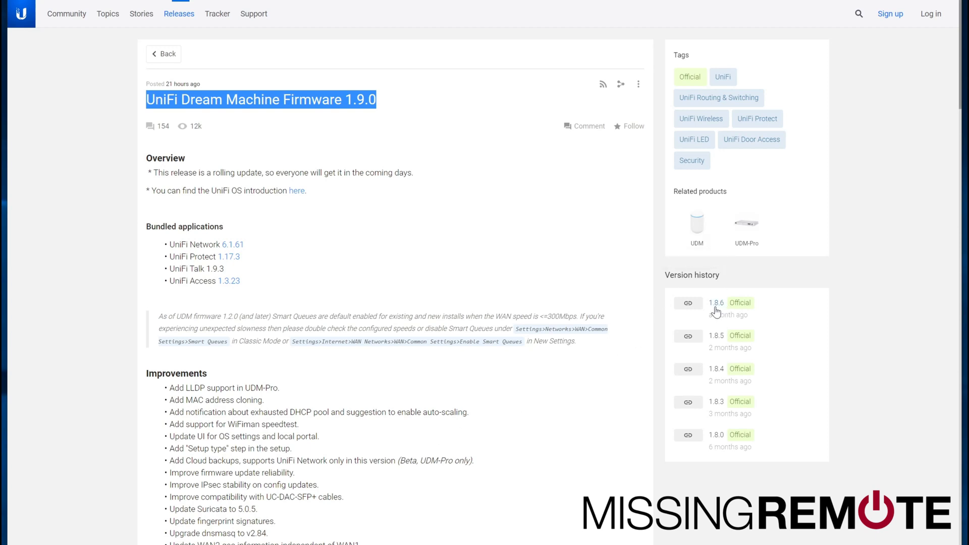
pyautogui.moveTo(714, 313)
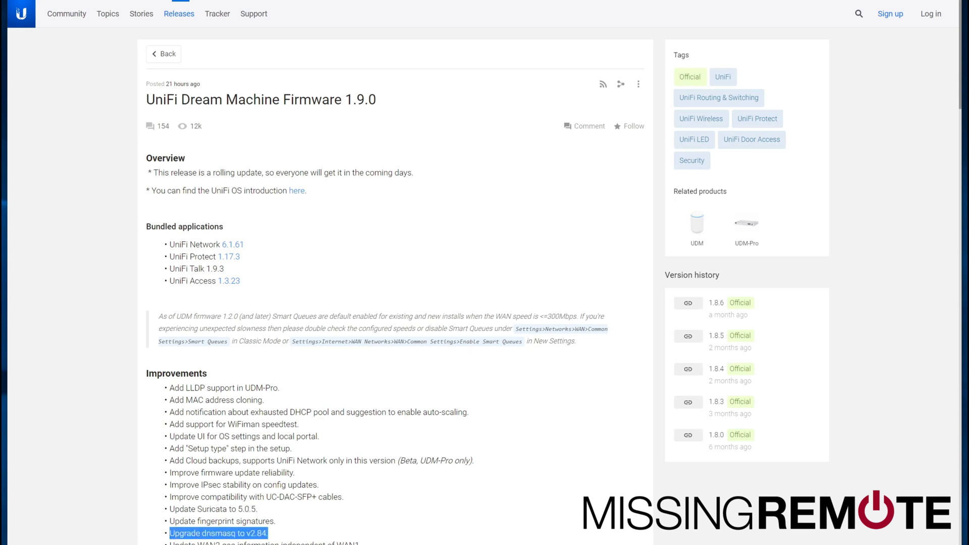
pyautogui.scroll(-3)
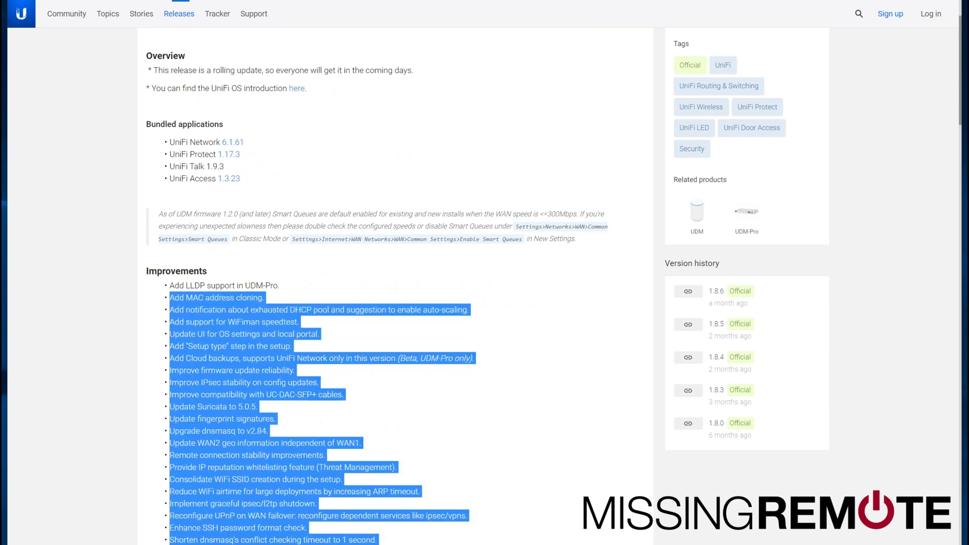
pyautogui.scroll(-3)
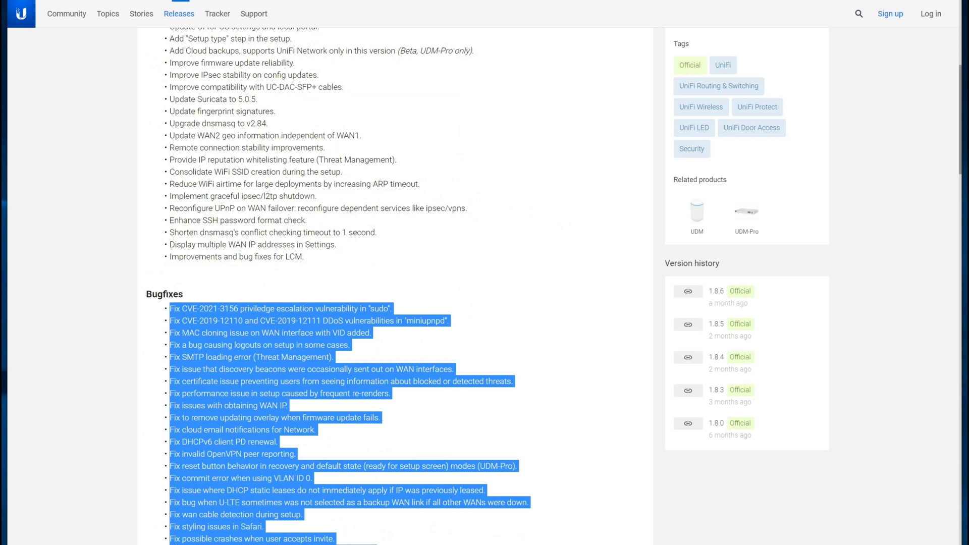
pyautogui.moveTo(280, 367)
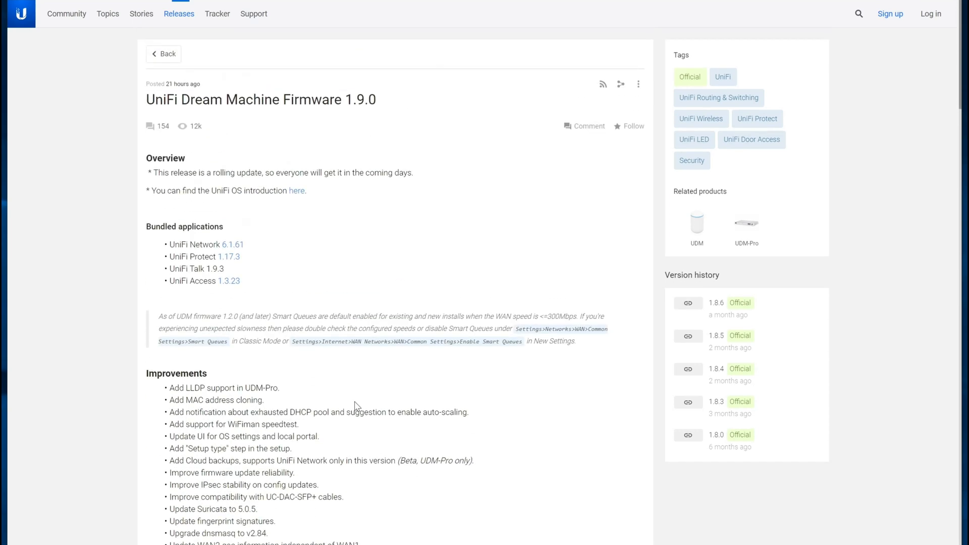
pyautogui.moveTo(297, 453)
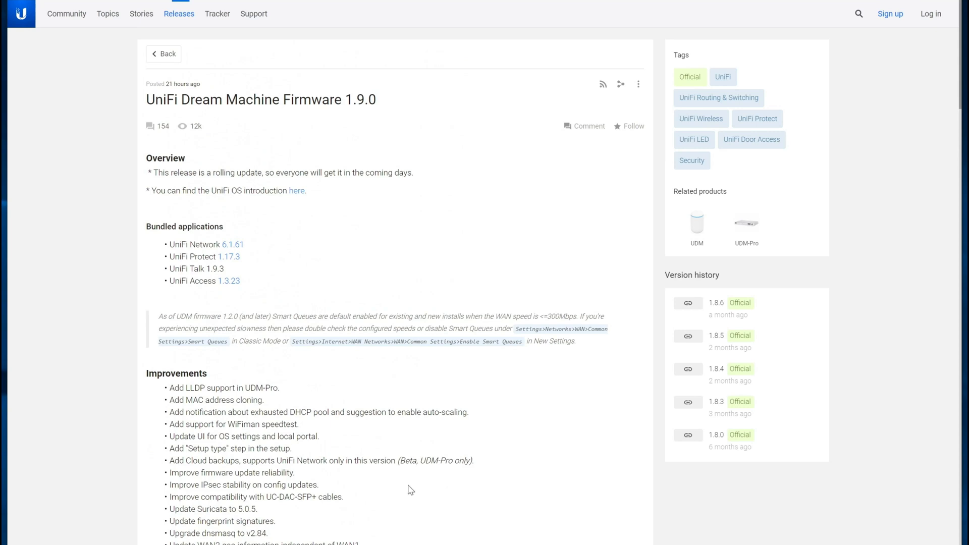
pyautogui.moveTo(253, 180)
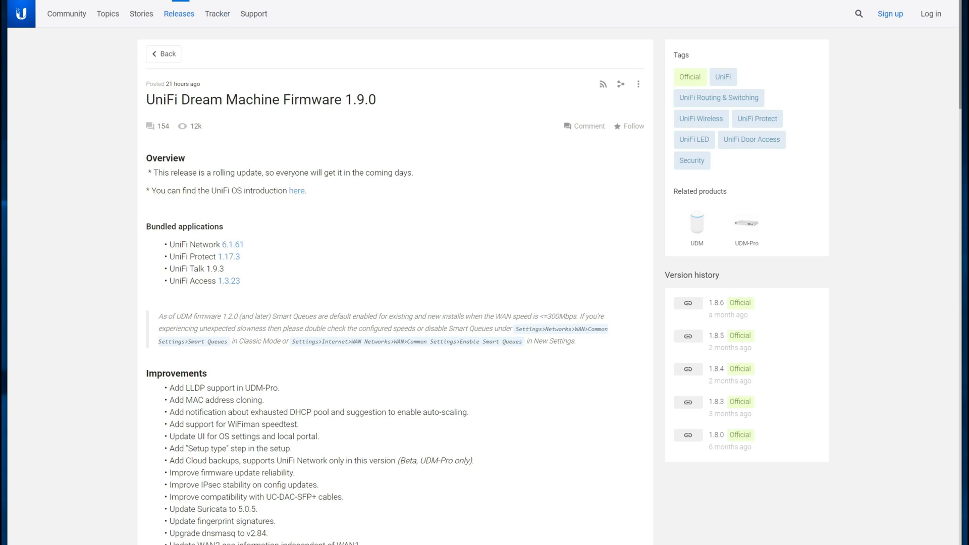
pyautogui.doubleClick(206, 244)
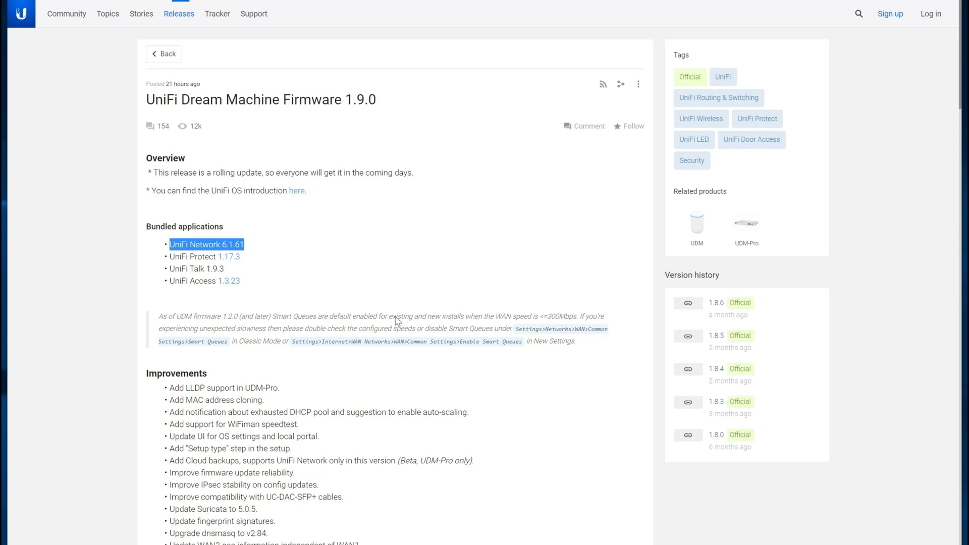
pyautogui.click(206, 245)
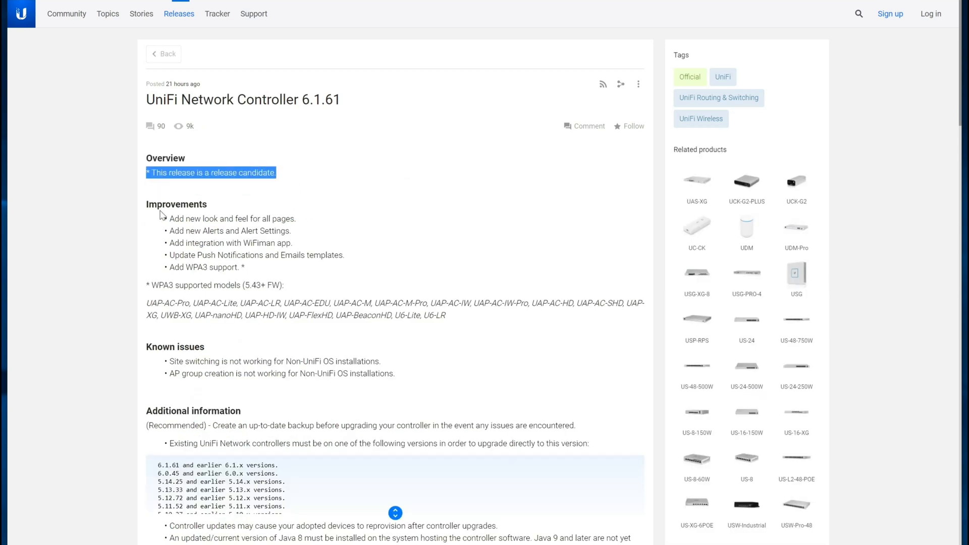
pyautogui.moveTo(446, 372)
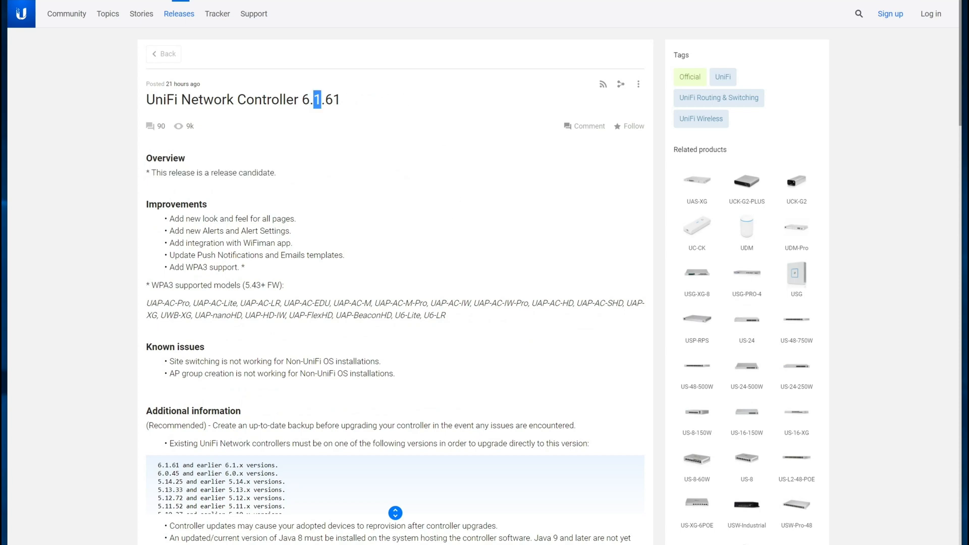
pyautogui.moveTo(382, 504)
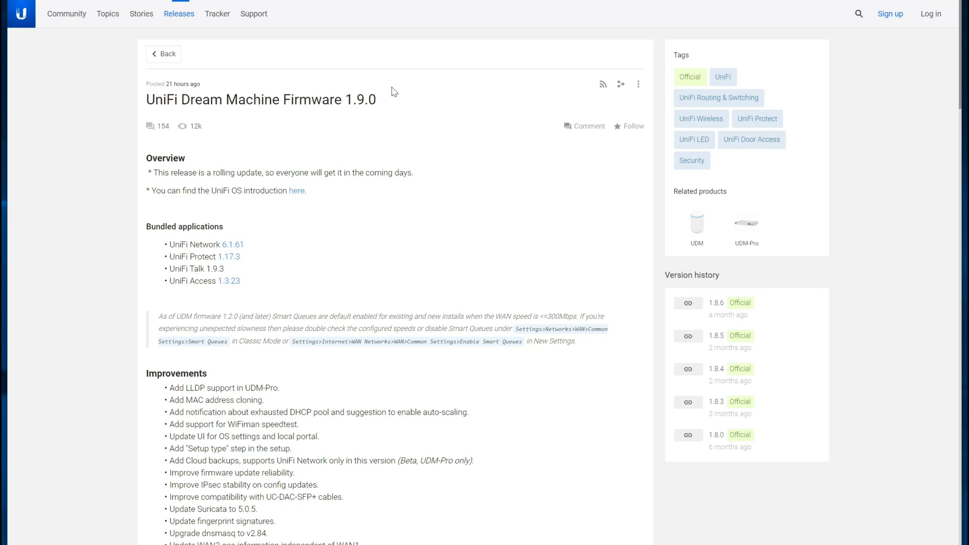
pyautogui.moveTo(395, 92)
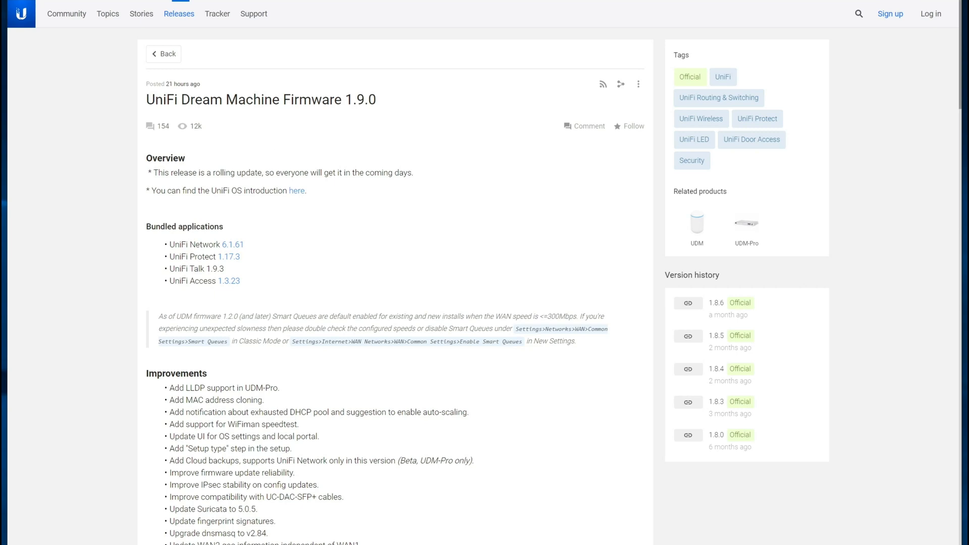